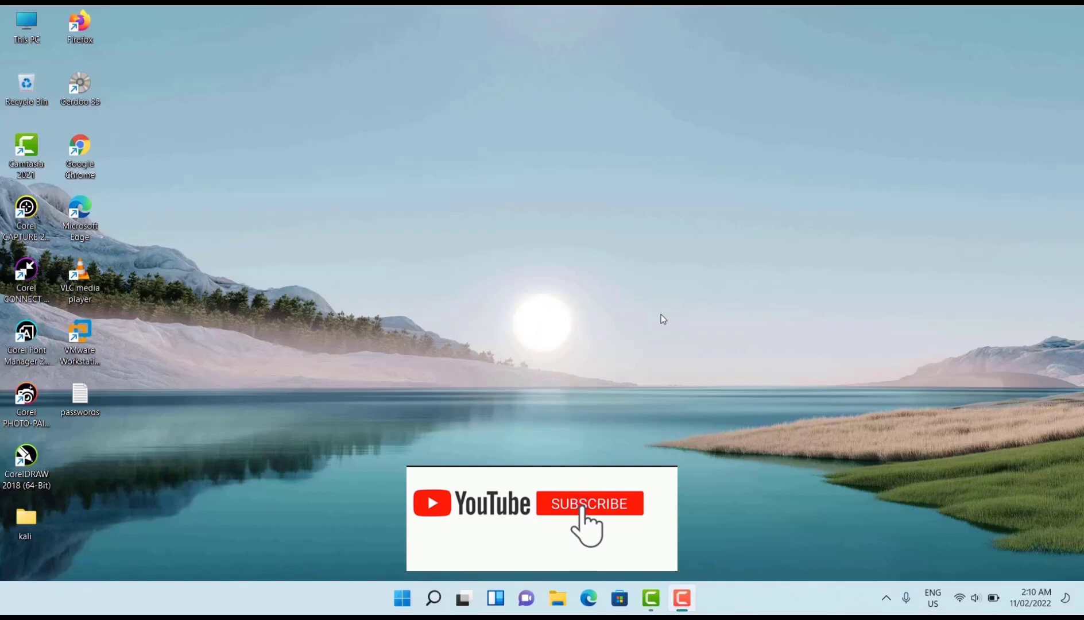
# Launch Chrome and open the Facebook shortcut to load the logged-in news feed.
pyautogui.click(589, 503)
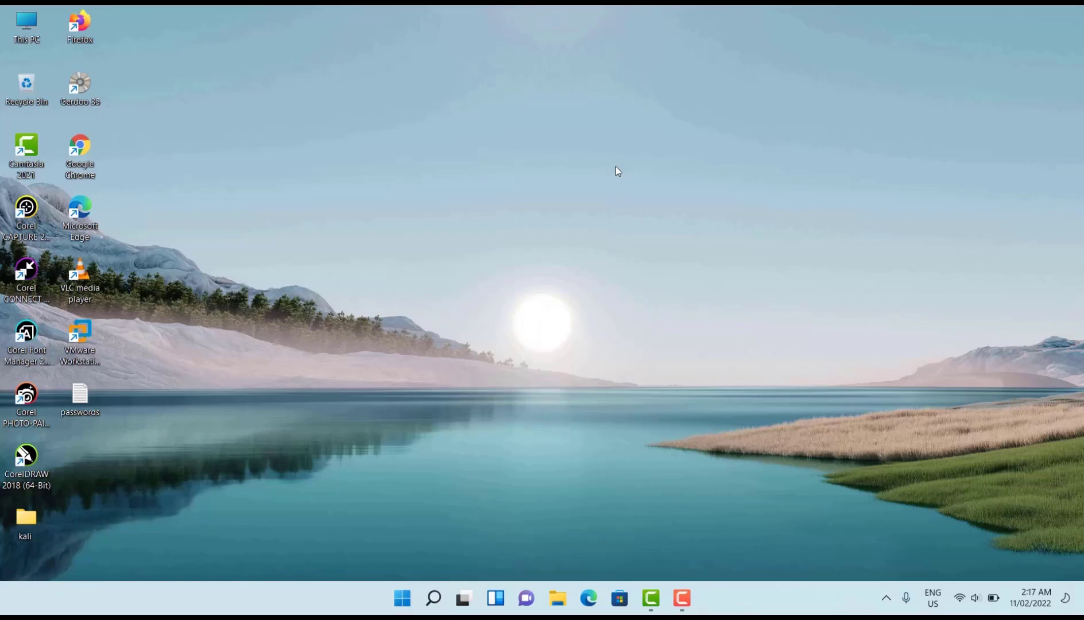
pyautogui.moveTo(631, 330)
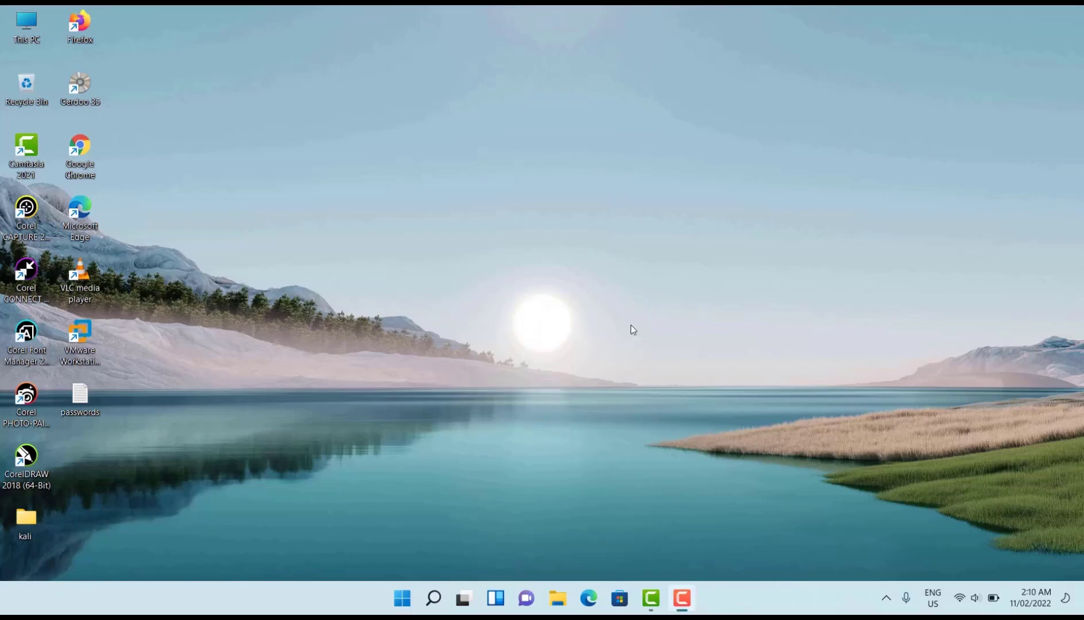
pyautogui.moveTo(127, 138)
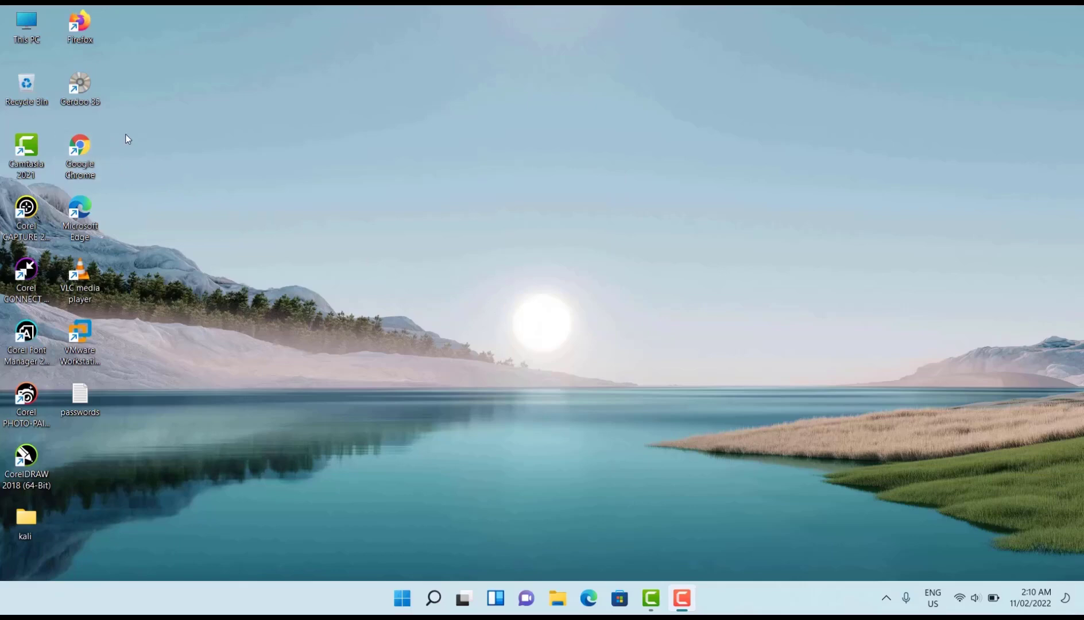
pyautogui.moveTo(79, 149)
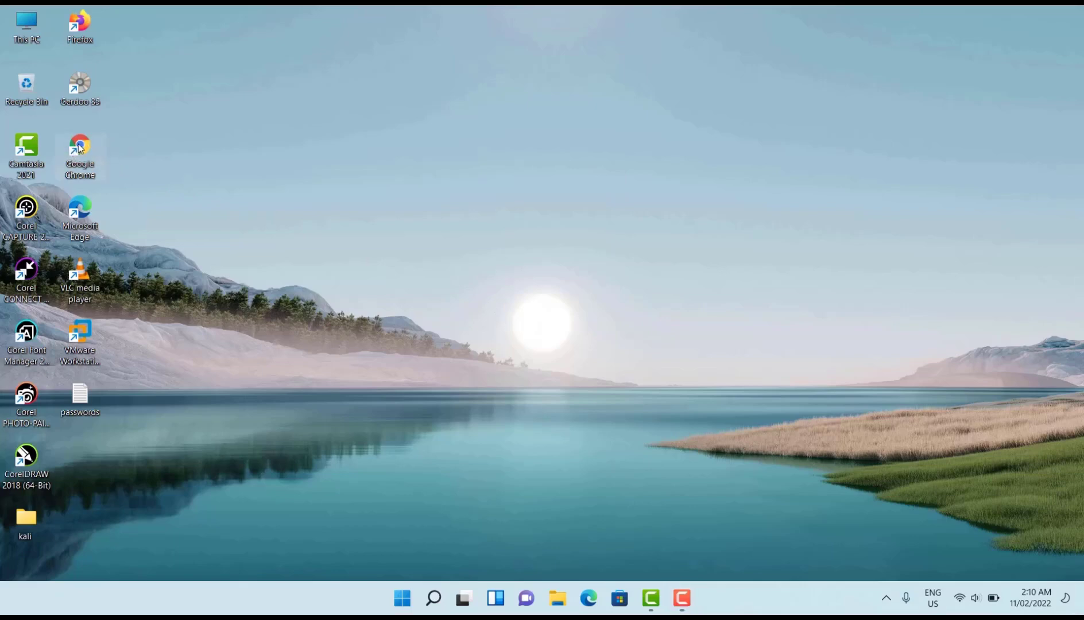
pyautogui.doubleClick(80, 147)
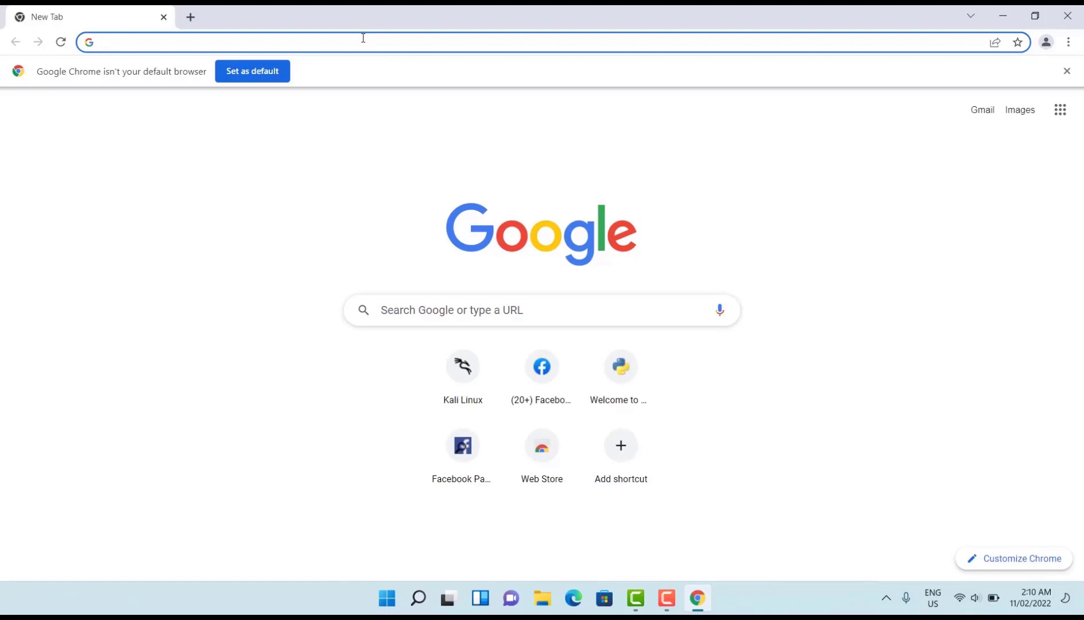
pyautogui.click(363, 41)
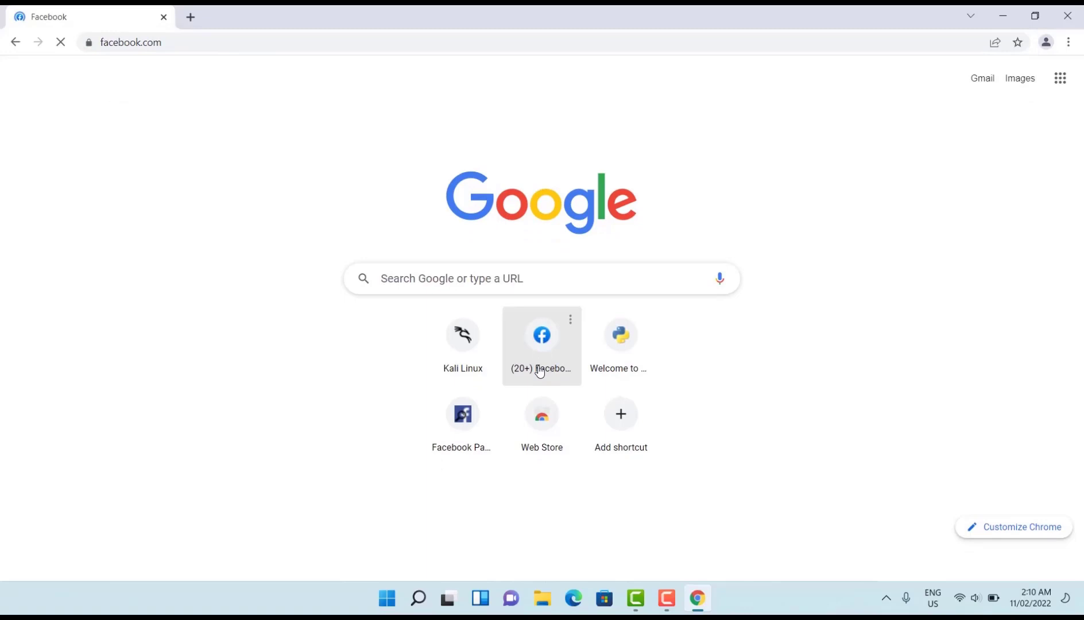
pyautogui.click(542, 335)
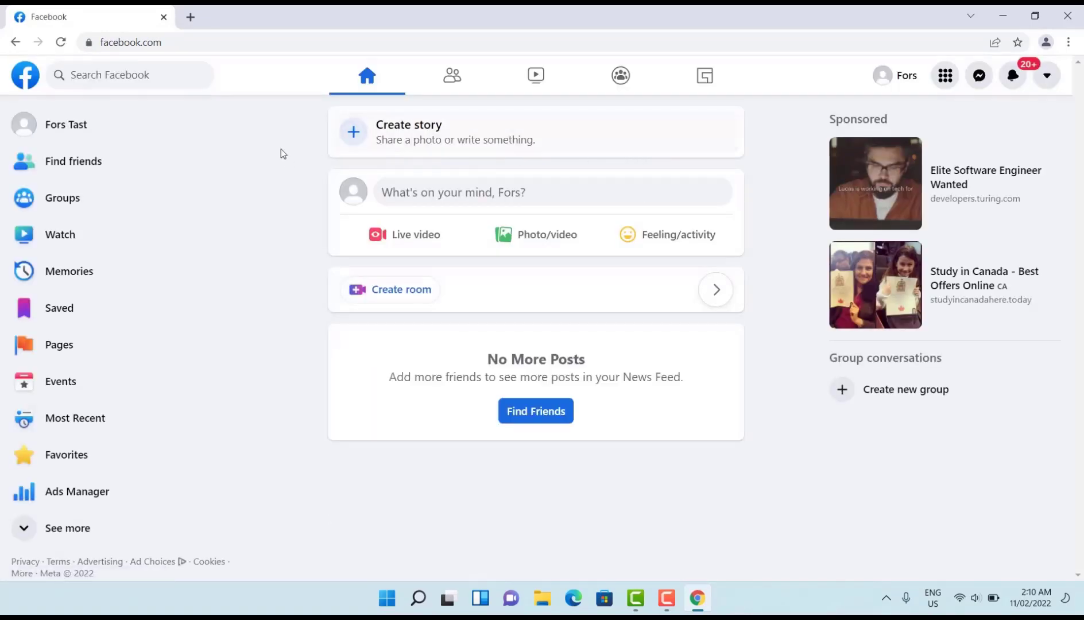
# Search Facebook for "for" and right-click your own profile suggestion.
pyautogui.click(124, 74)
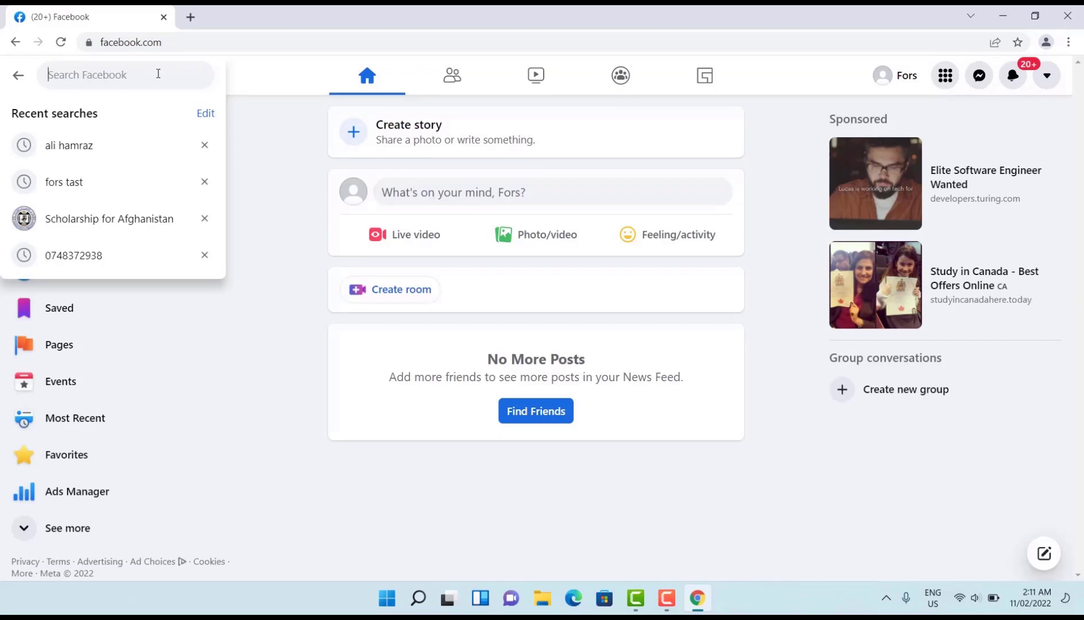
pyautogui.write('for')
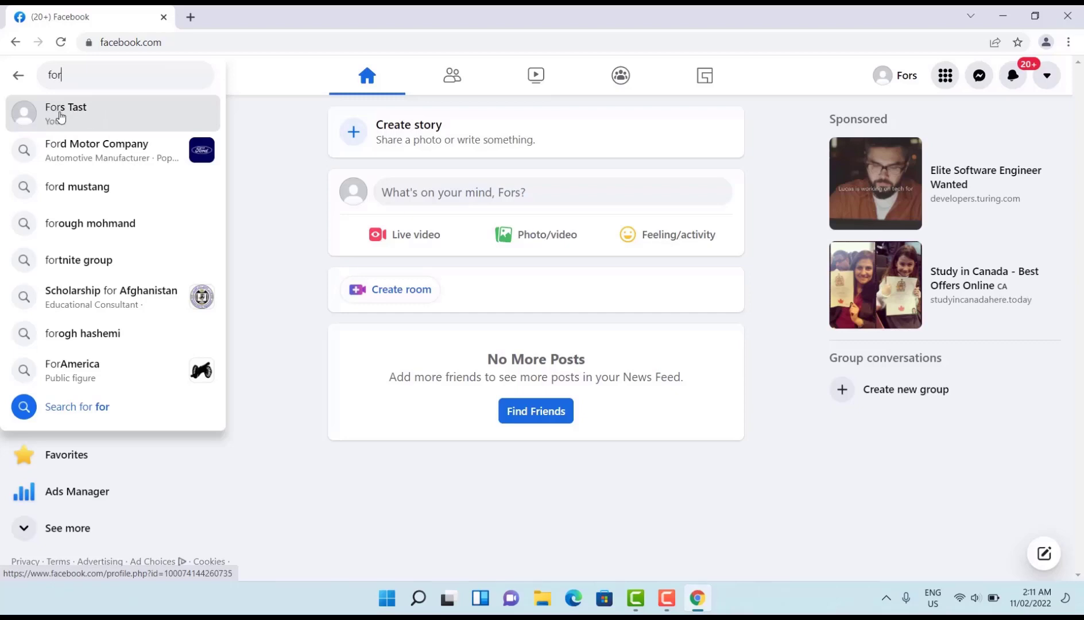
pyautogui.moveTo(69, 115)
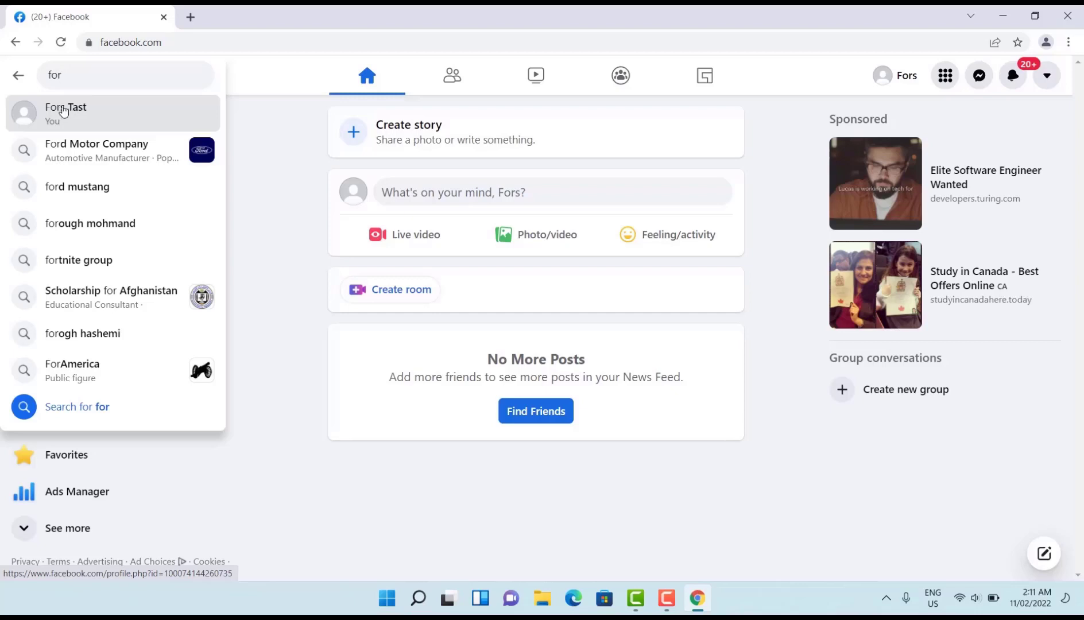
pyautogui.moveTo(41, 114)
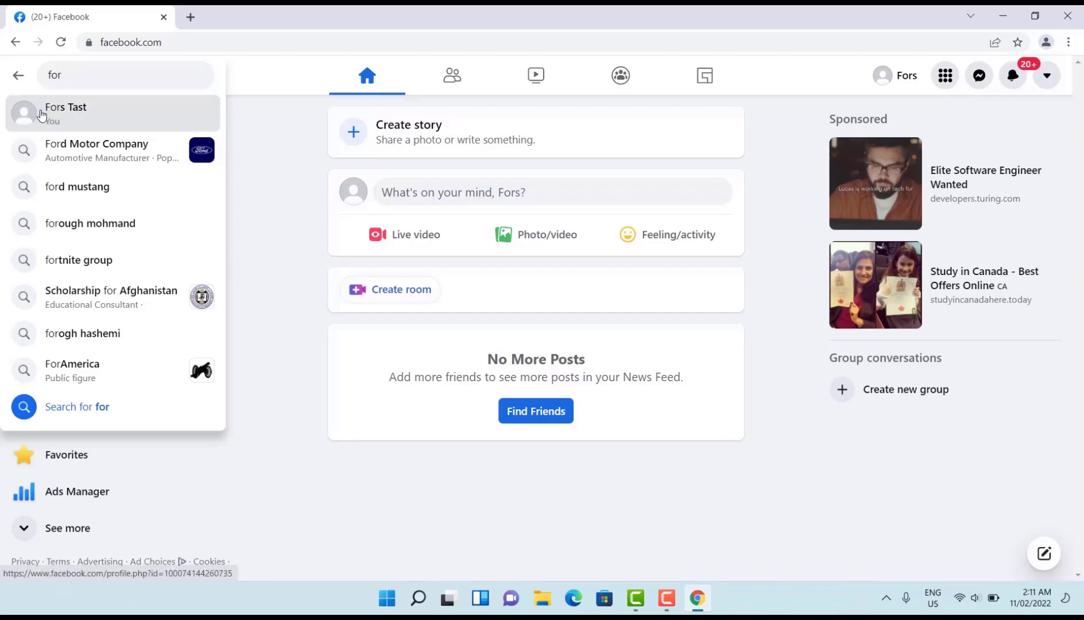
pyautogui.rightClick(65, 114)
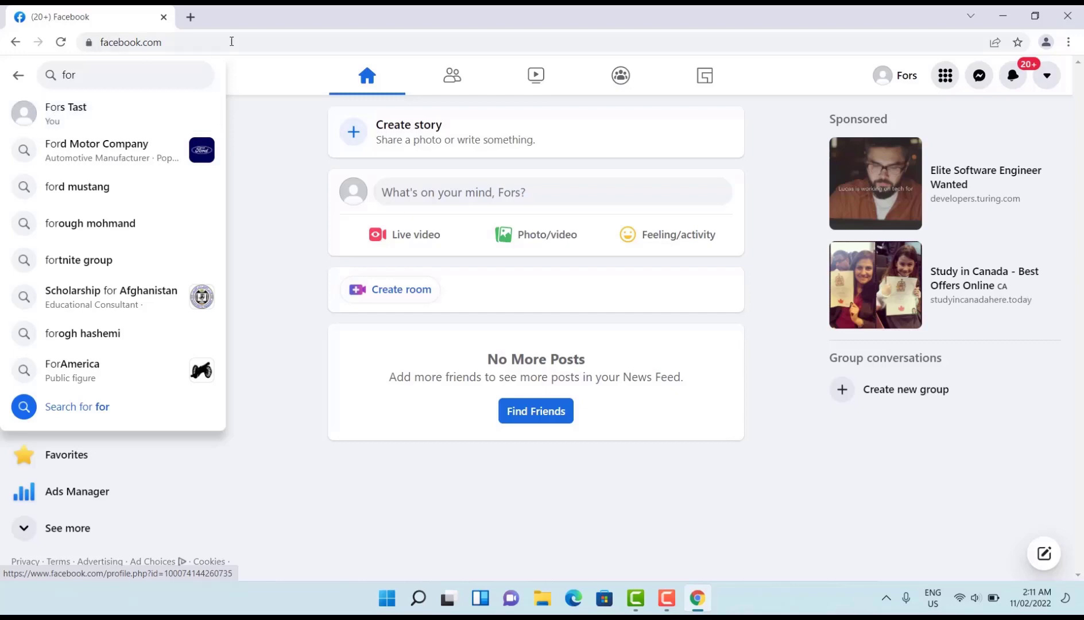
# Open a new tab and go to the findfb.id FB ID Finder site.
pyautogui.click(358, 17)
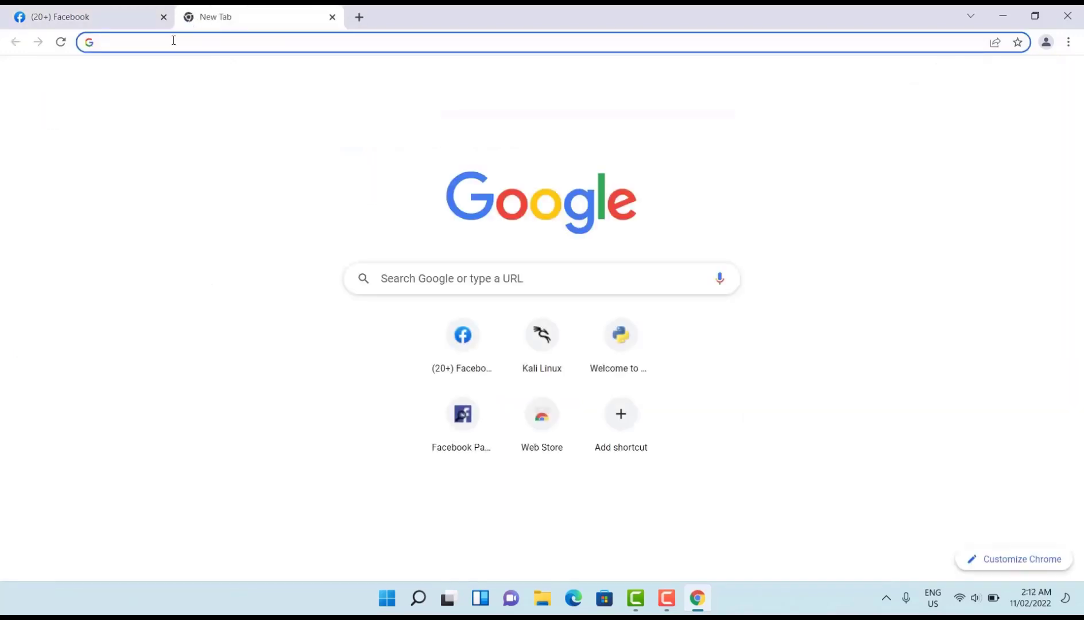
pyautogui.click(173, 41)
pyautogui.write('find')
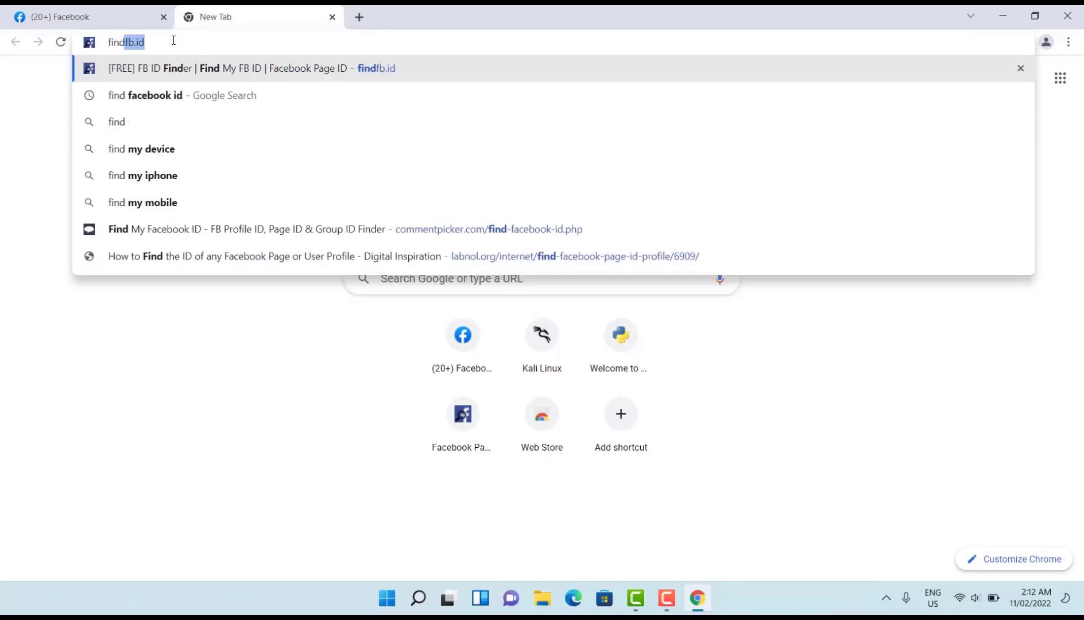
pyautogui.press('Backspace')
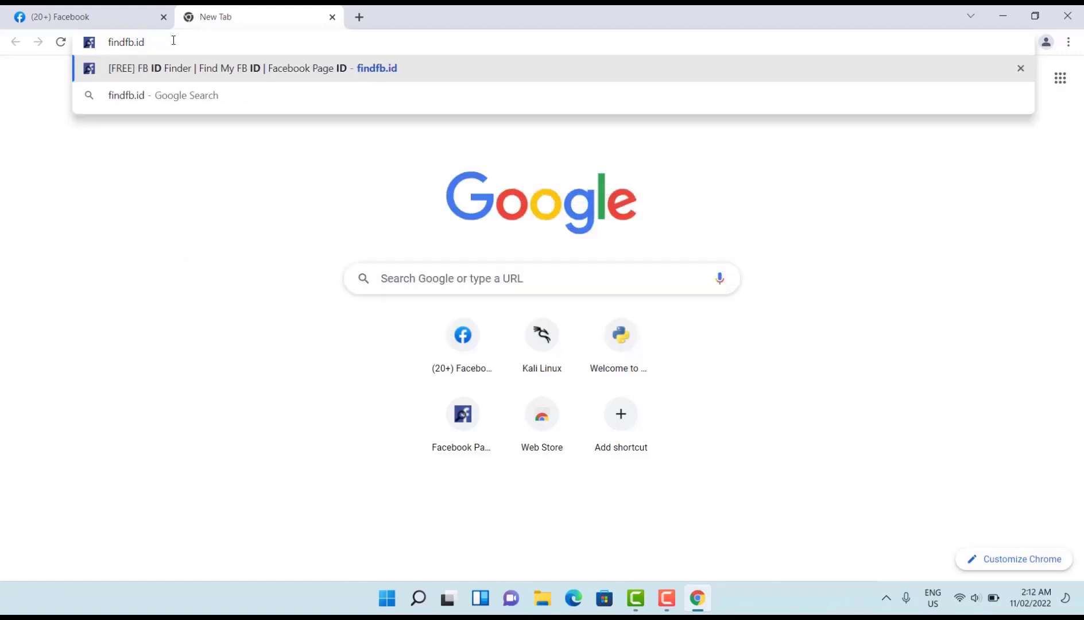
pyautogui.click(251, 68)
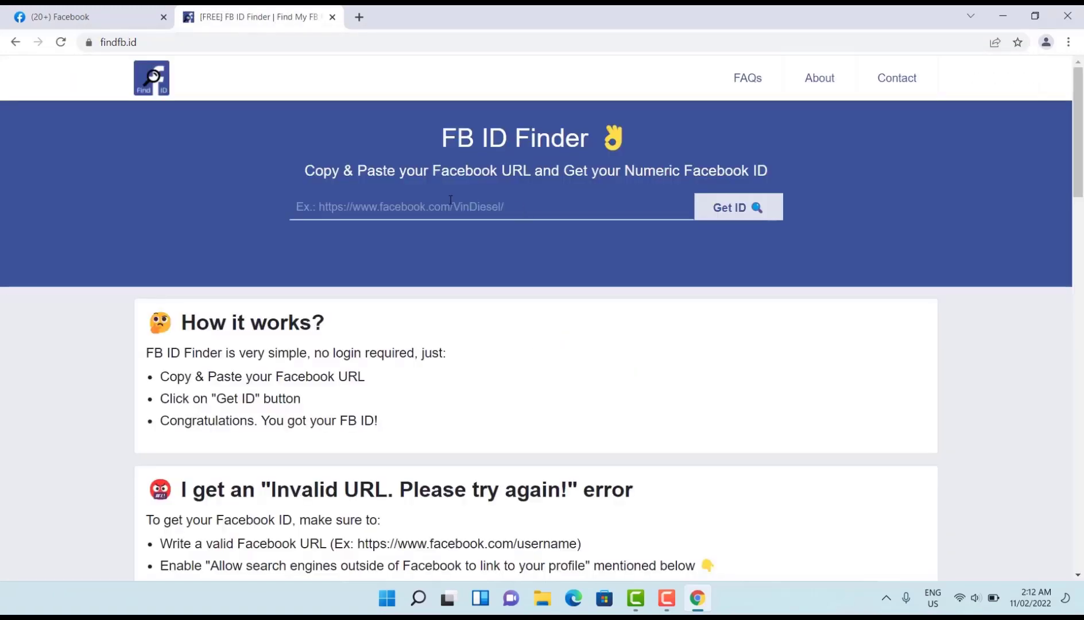
# Paste the Facebook profile link into findfb.id, tick the reCAPTCHA, and click Get ID.
pyautogui.click(737, 207)
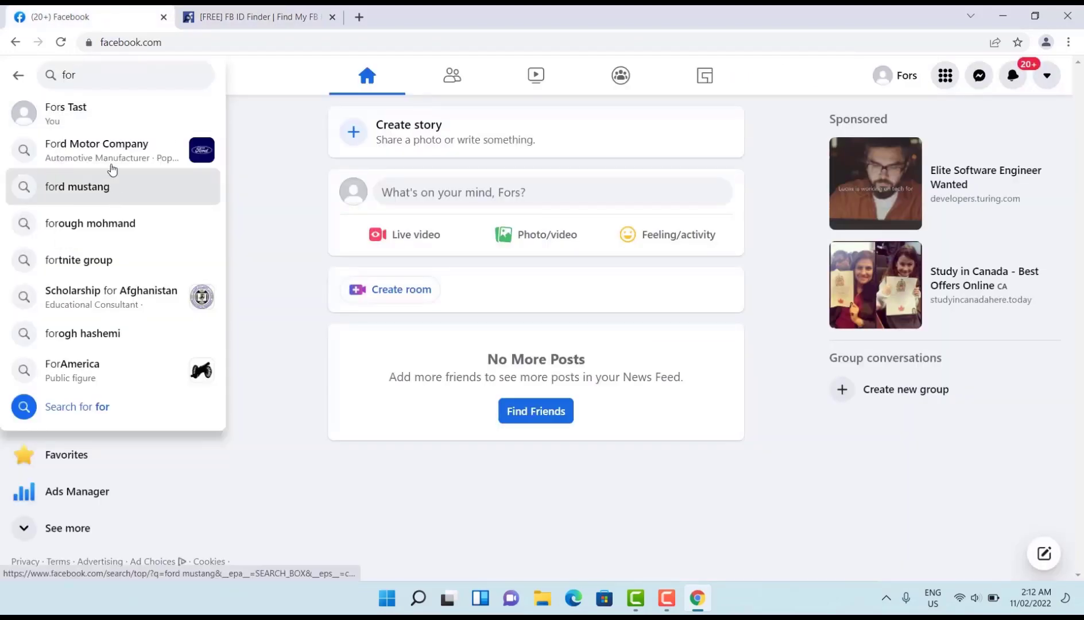
pyautogui.click(258, 17)
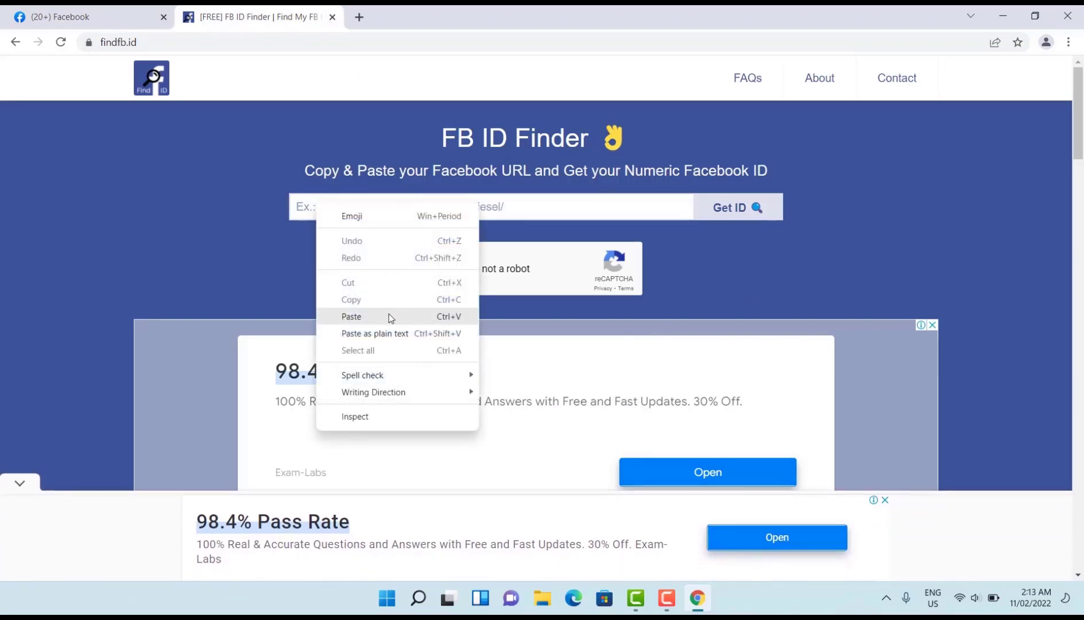
pyautogui.click(351, 316)
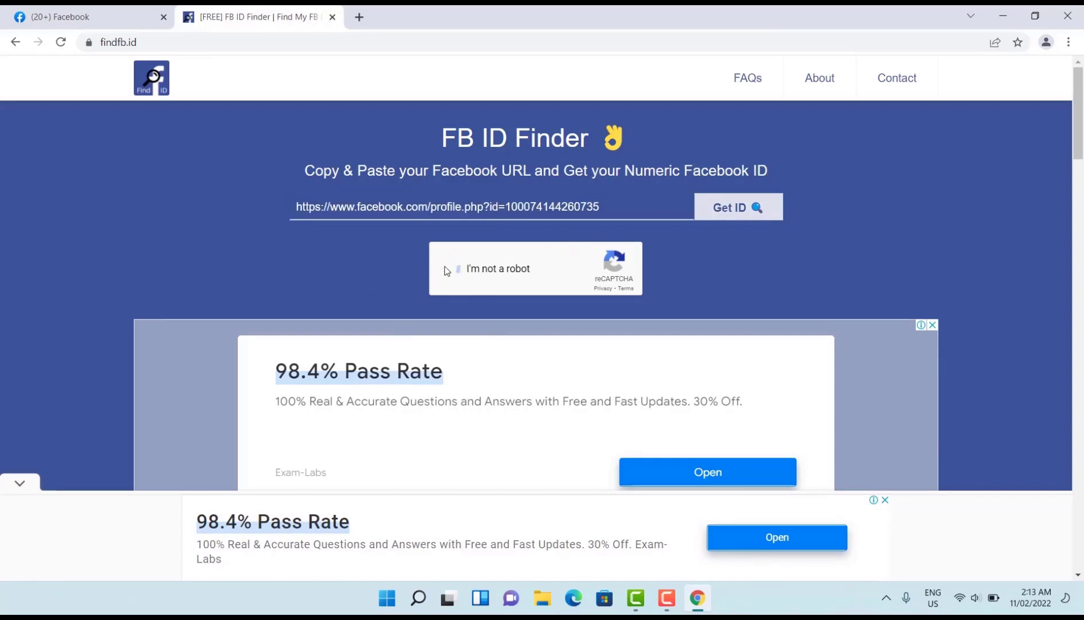
pyautogui.click(450, 269)
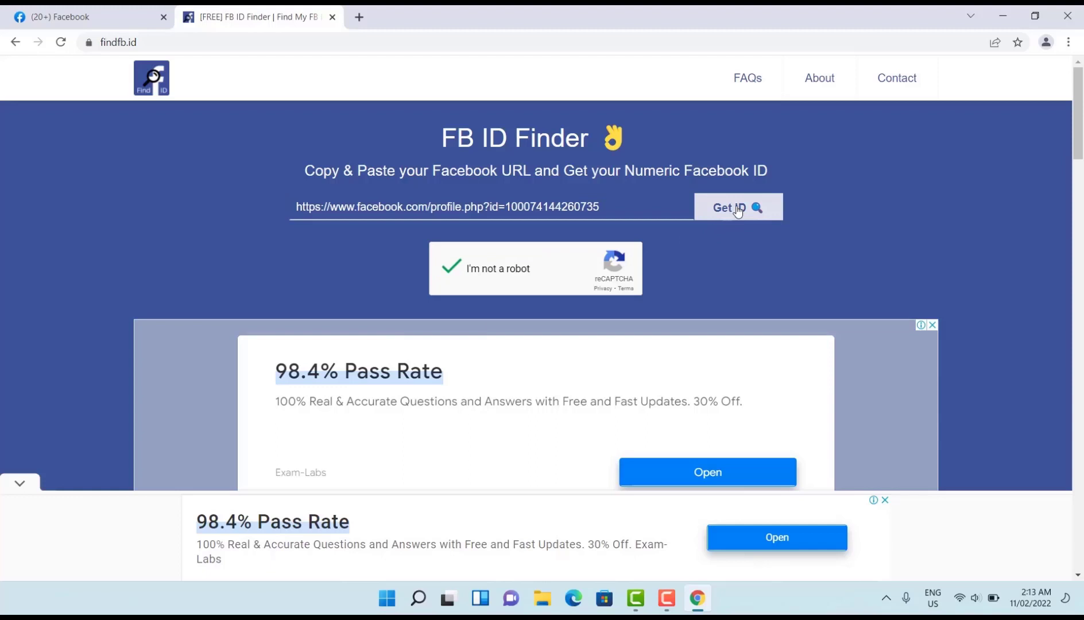
pyautogui.moveTo(722, 210)
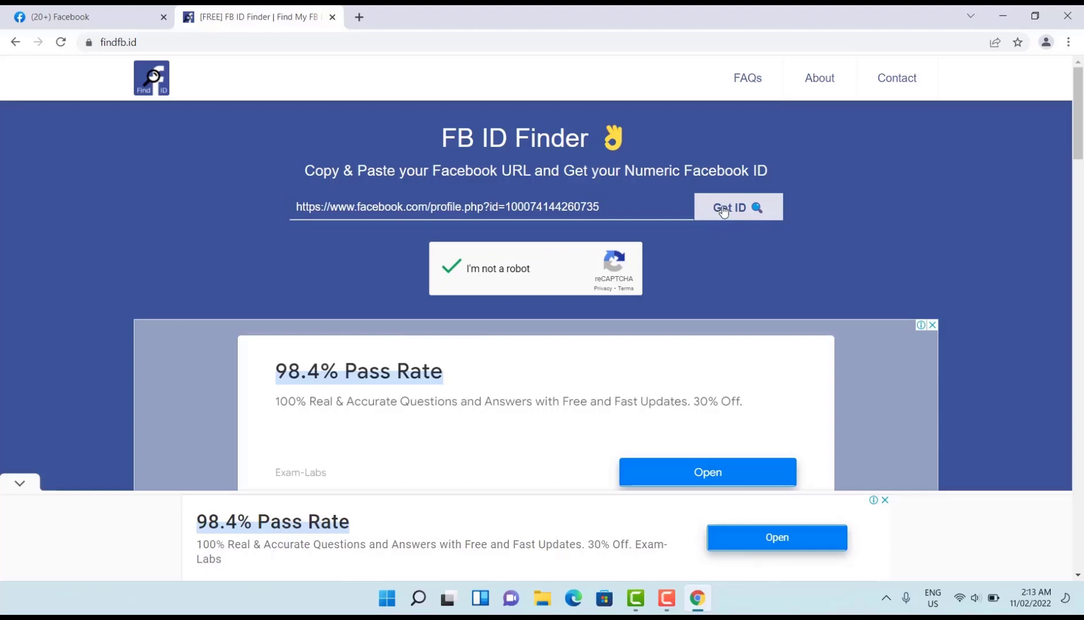
pyautogui.click(737, 207)
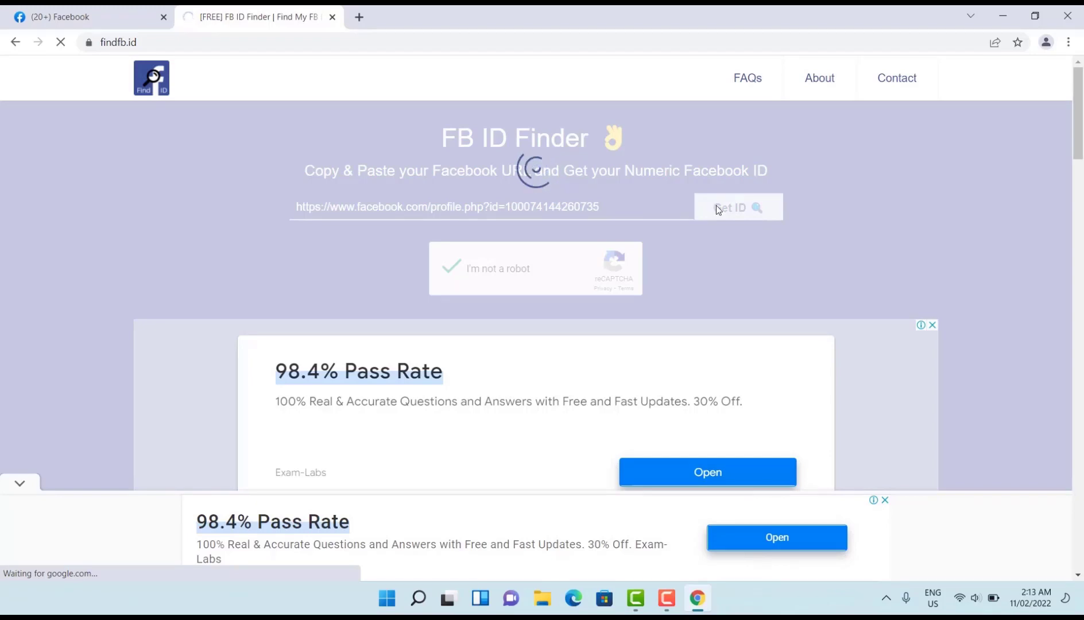
pyautogui.click(738, 207)
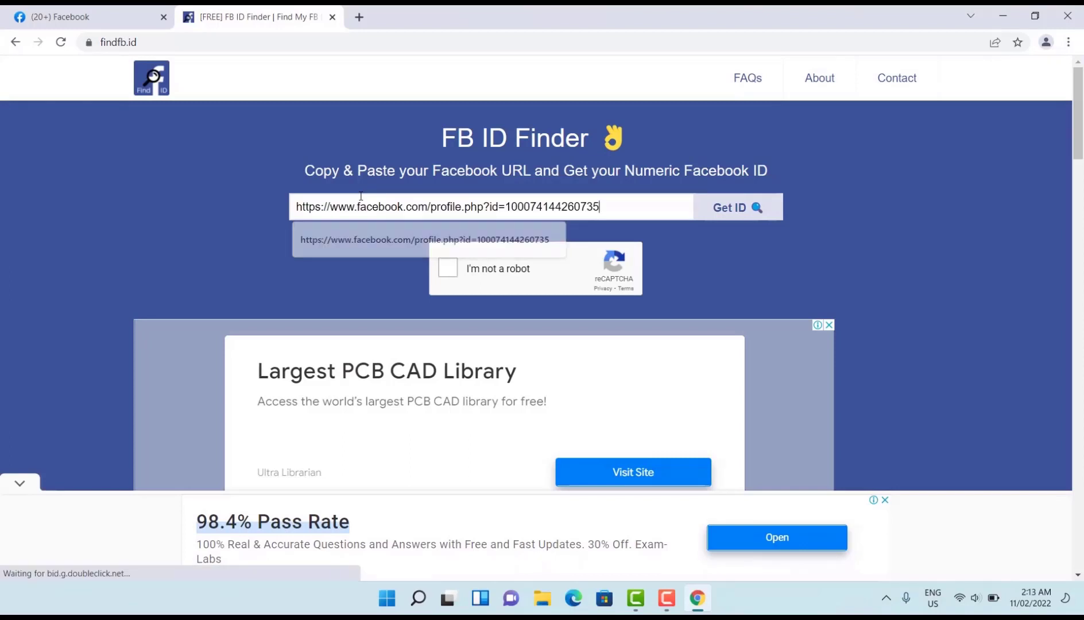
pyautogui.click(448, 269)
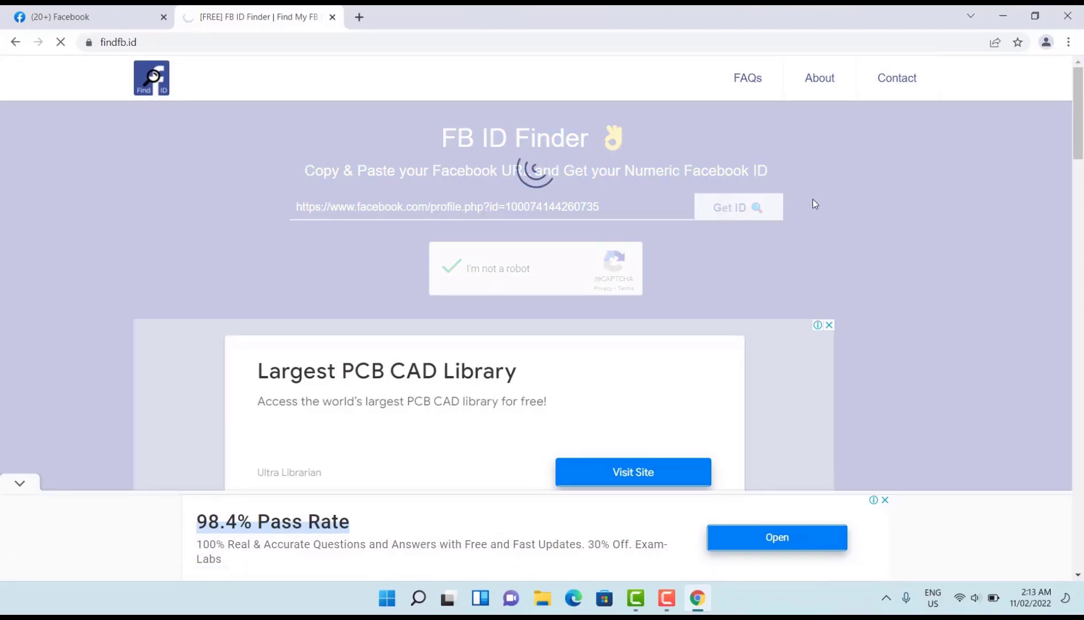
pyautogui.moveTo(795, 281)
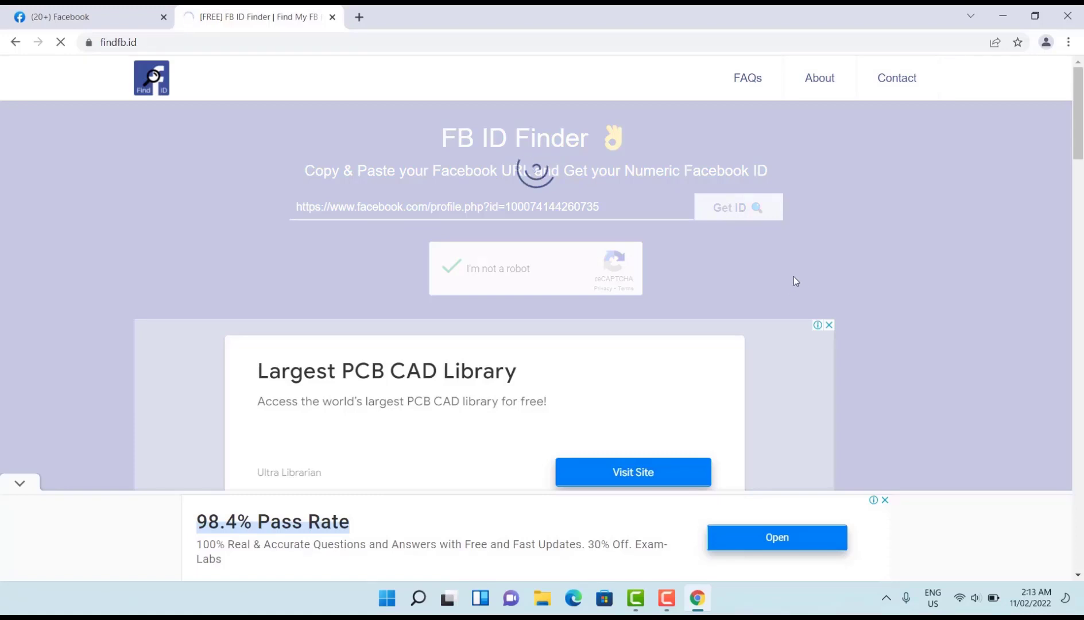
pyautogui.click(738, 207)
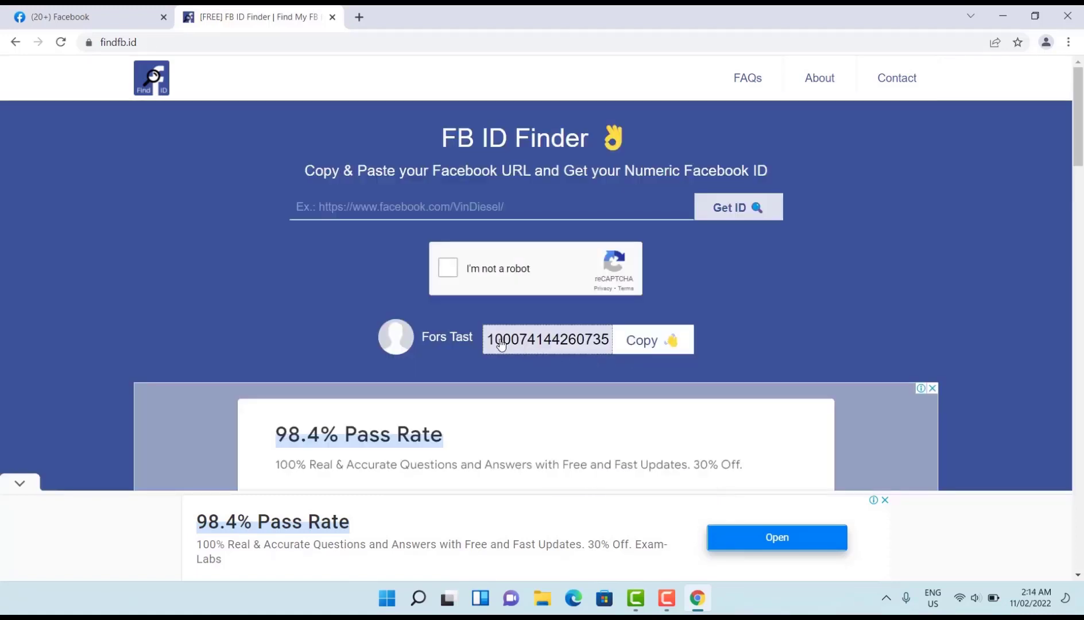
pyautogui.doubleClick(546, 339)
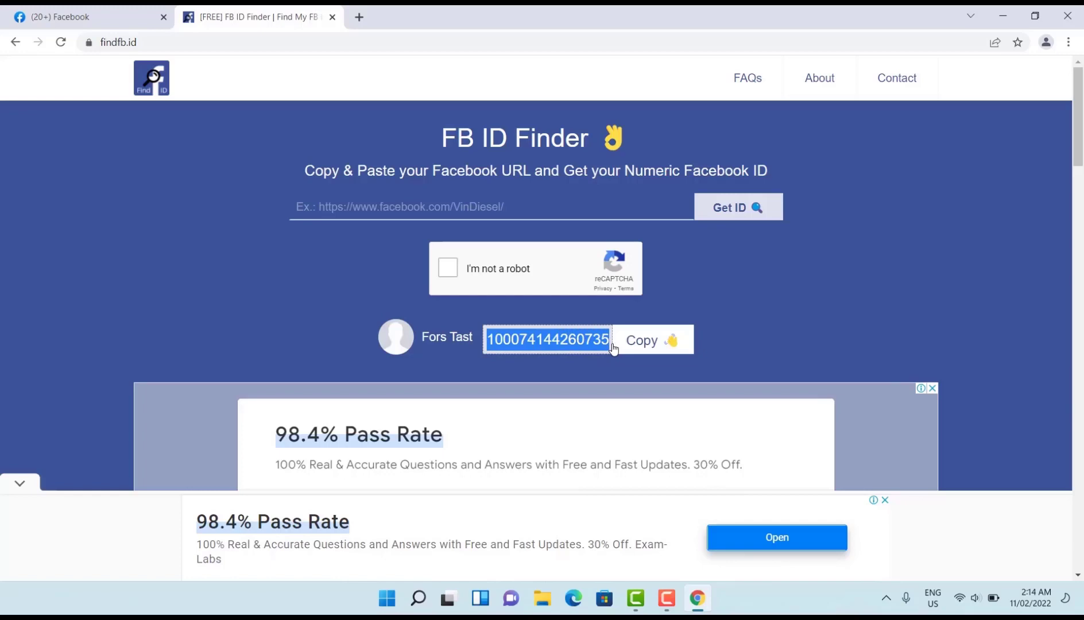
pyautogui.click(650, 340)
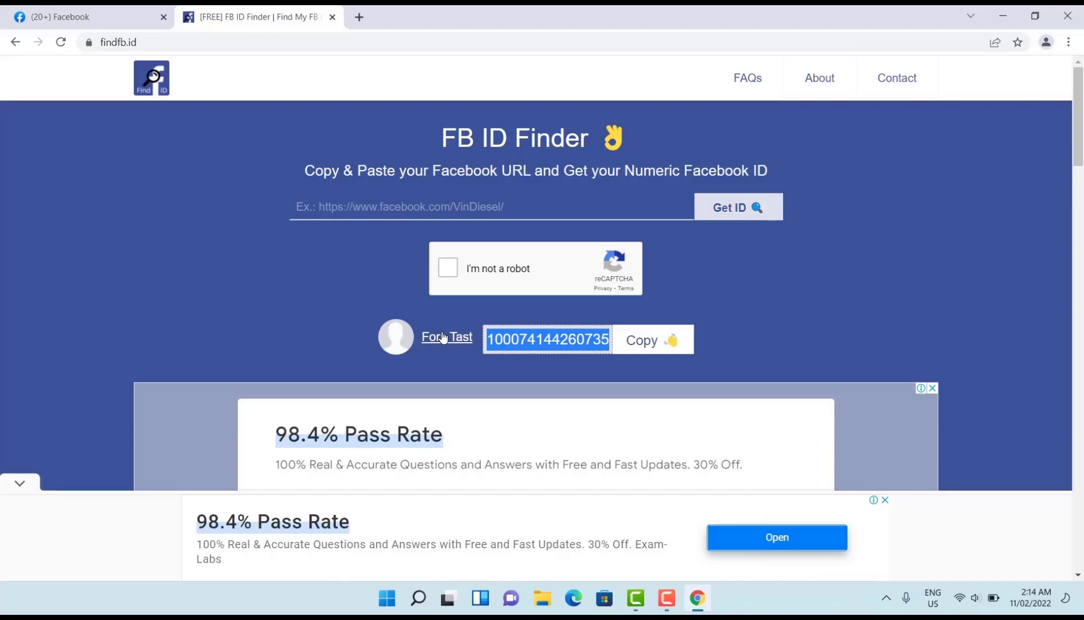
pyautogui.rightClick(546, 339)
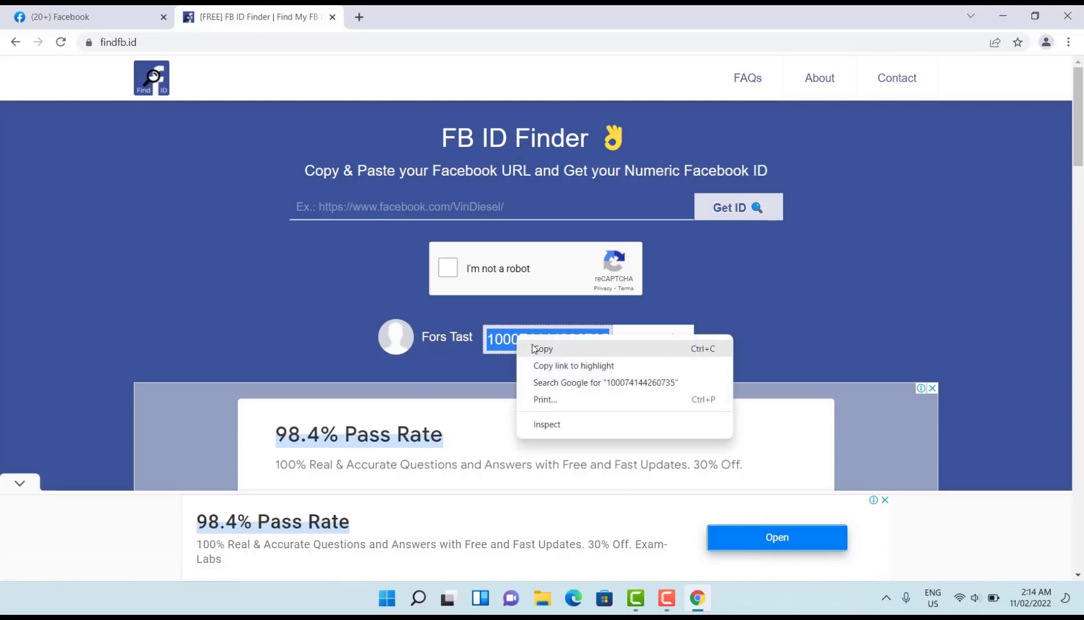
pyautogui.click(544, 349)
pyautogui.write('for')
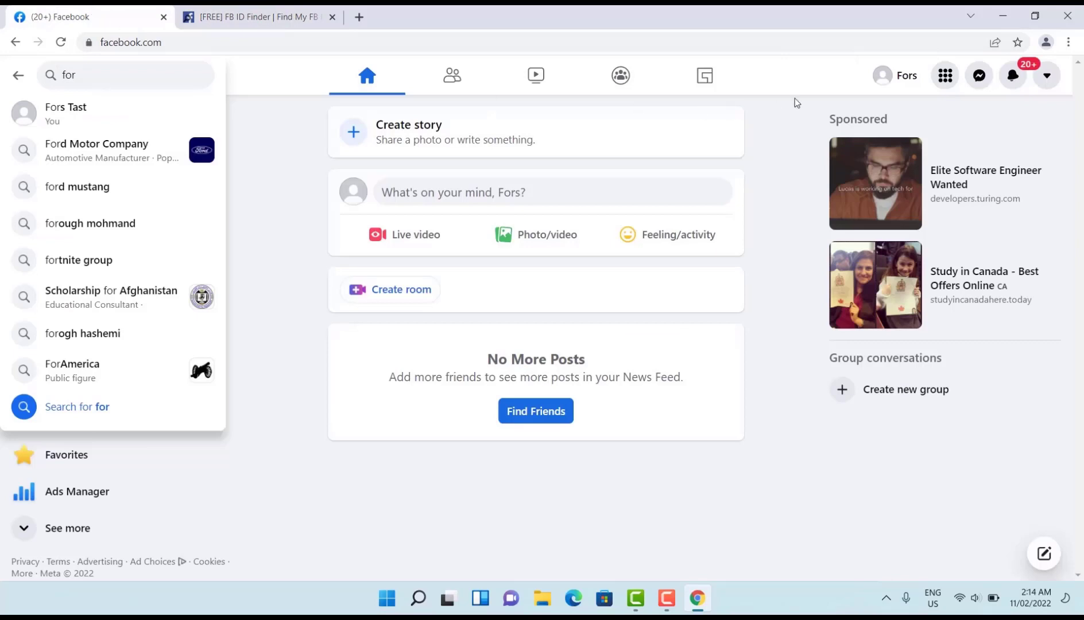
pyautogui.click(1046, 76)
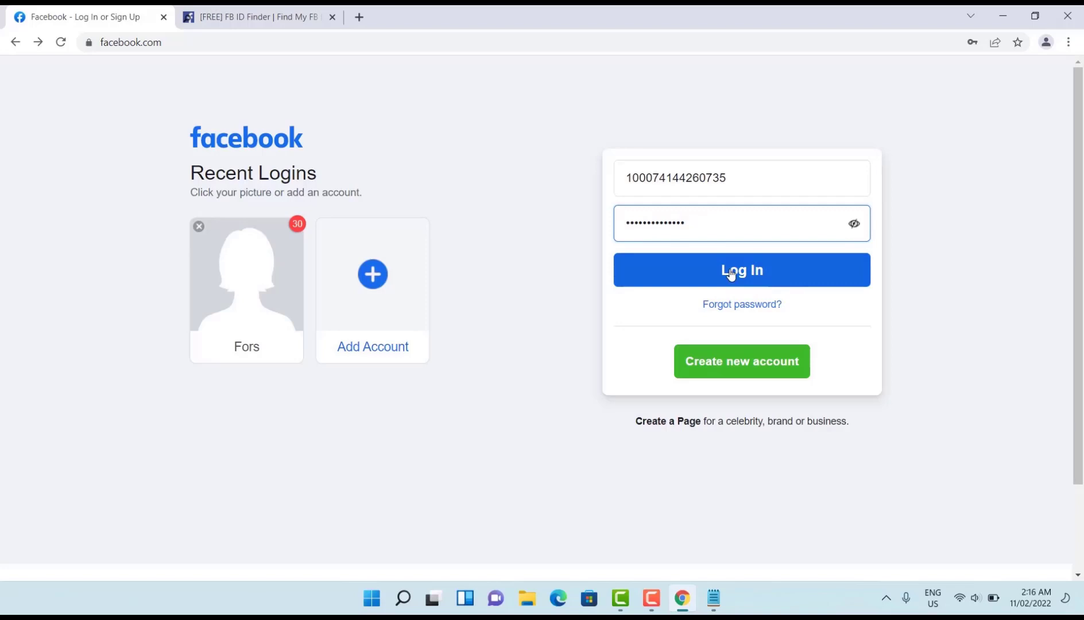
# Log in with the numeric ID and password to reach the news feed.
pyautogui.click(741, 270)
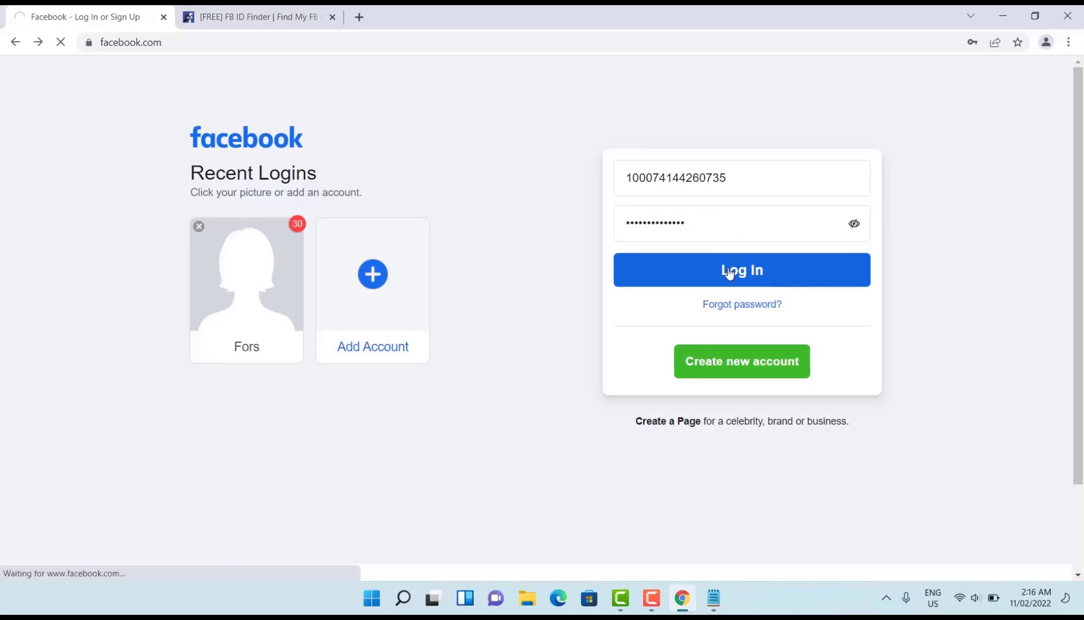
pyautogui.click(741, 270)
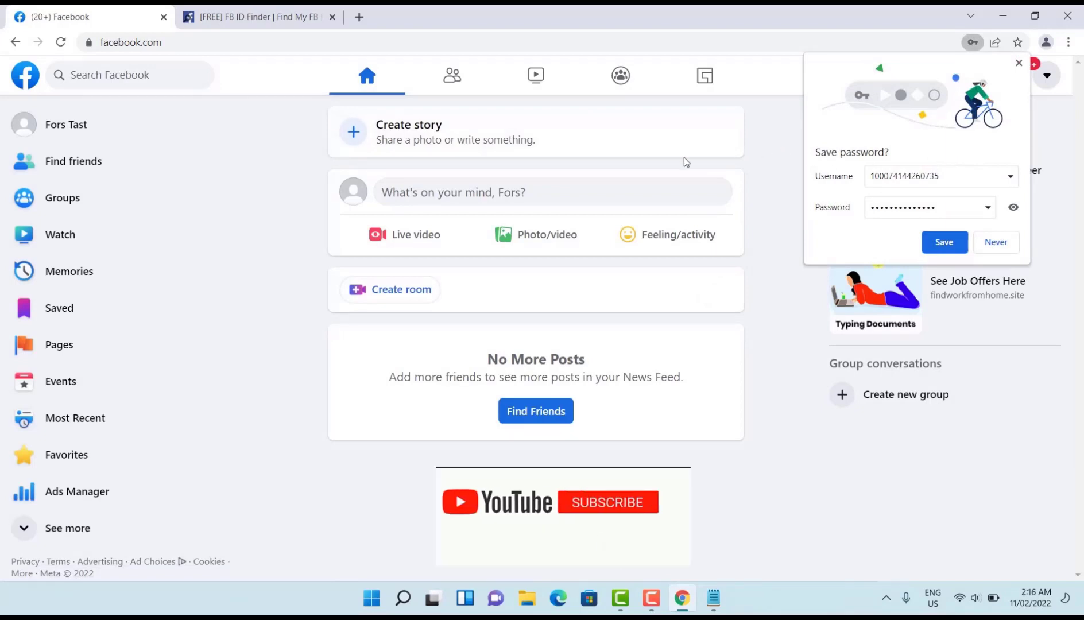
pyautogui.click(606, 502)
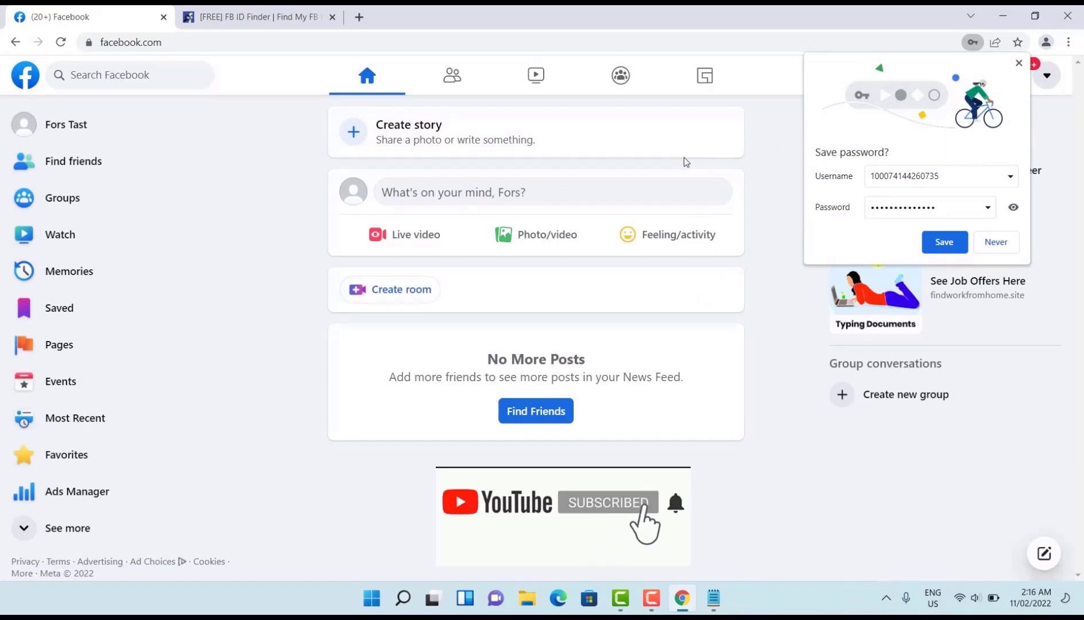